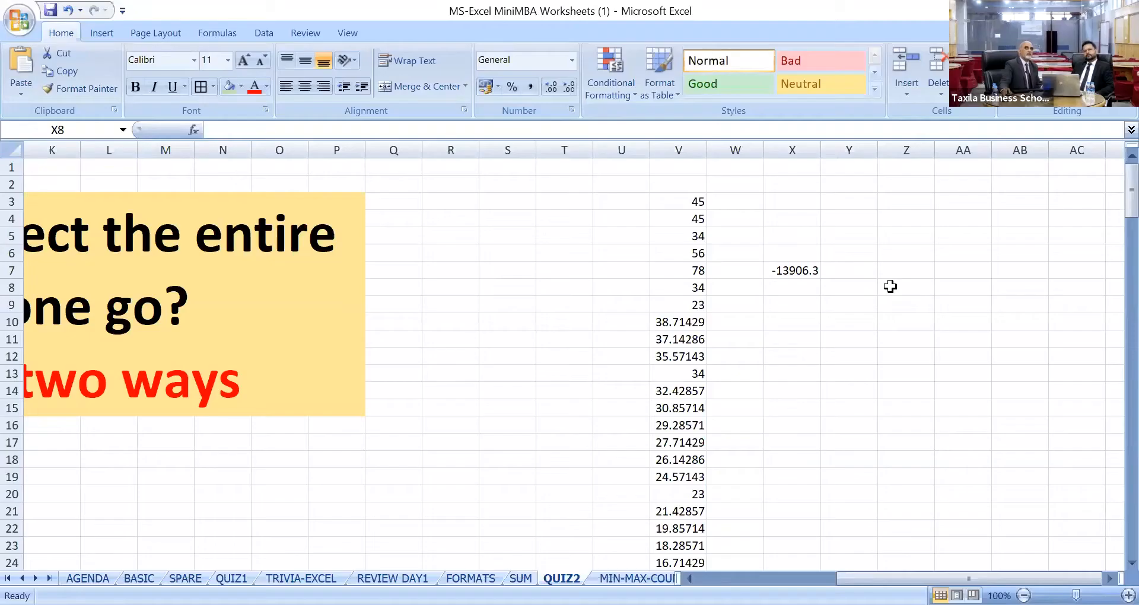
Merge X7:AC18 into one light-green bordered cell with 36-point centered text
click(792, 288)
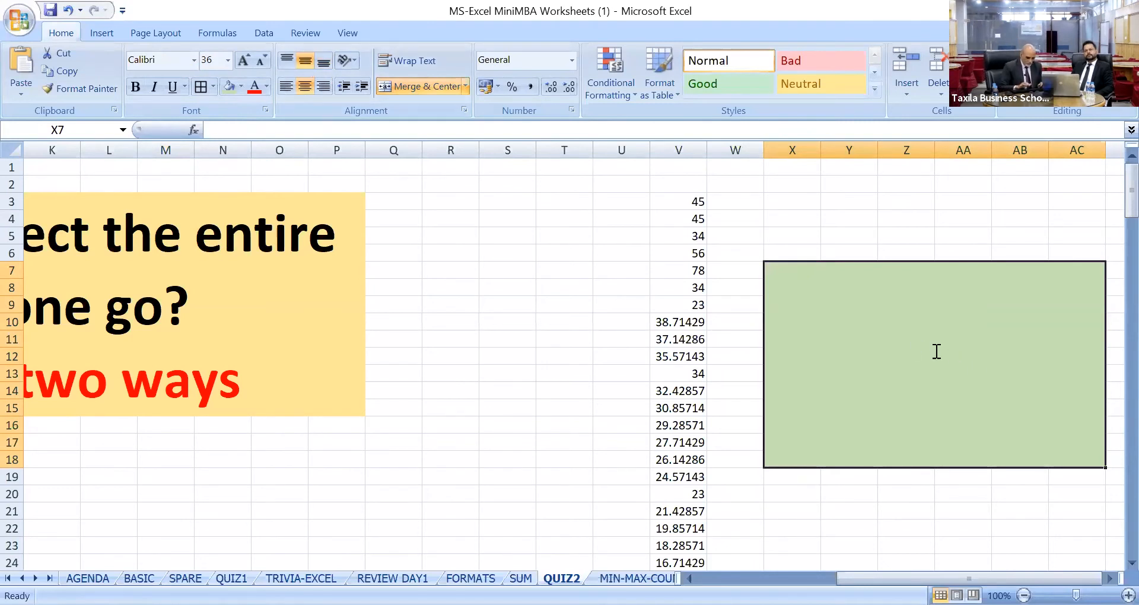
Type =45/60 into the merged cell so it shows 0.75
text(=)
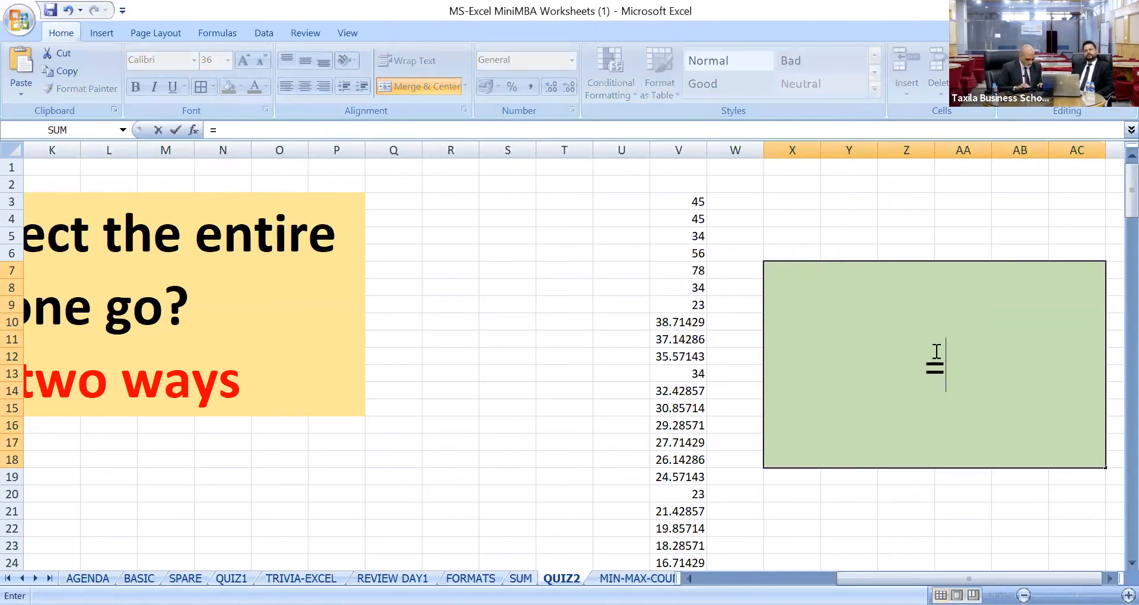
text(45/)
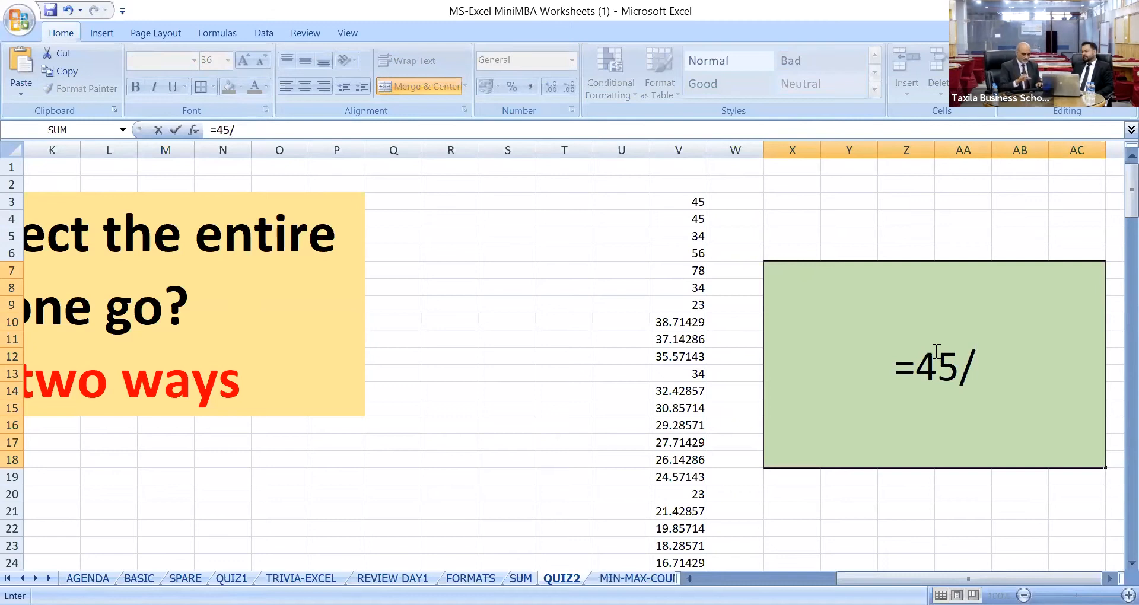
text(60)
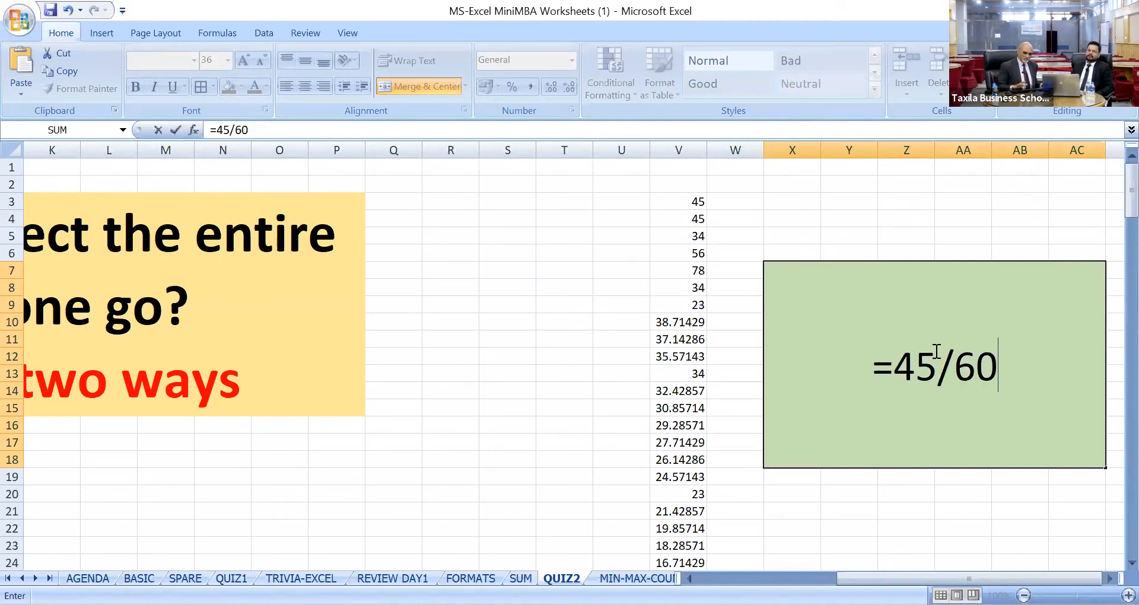
key(Return)
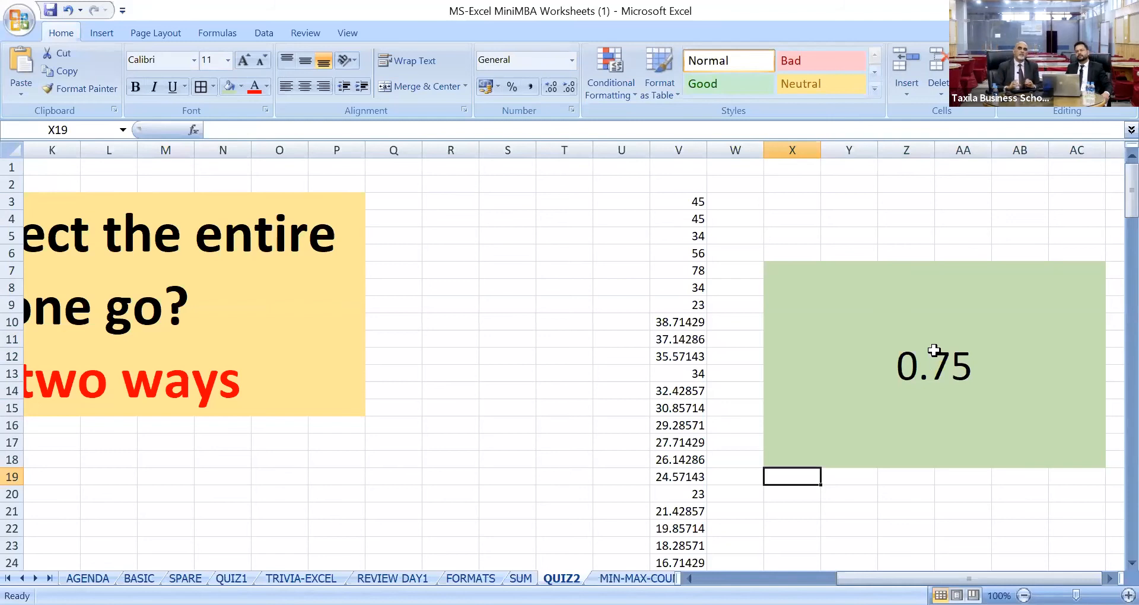
mouse_move(485, 84)
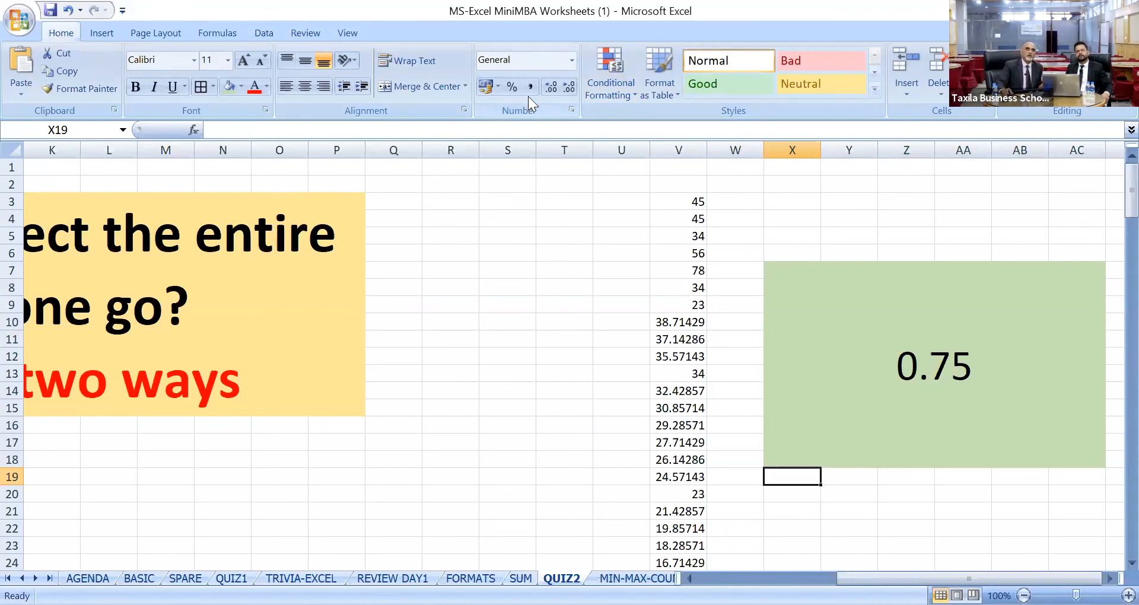
mouse_move(524, 59)
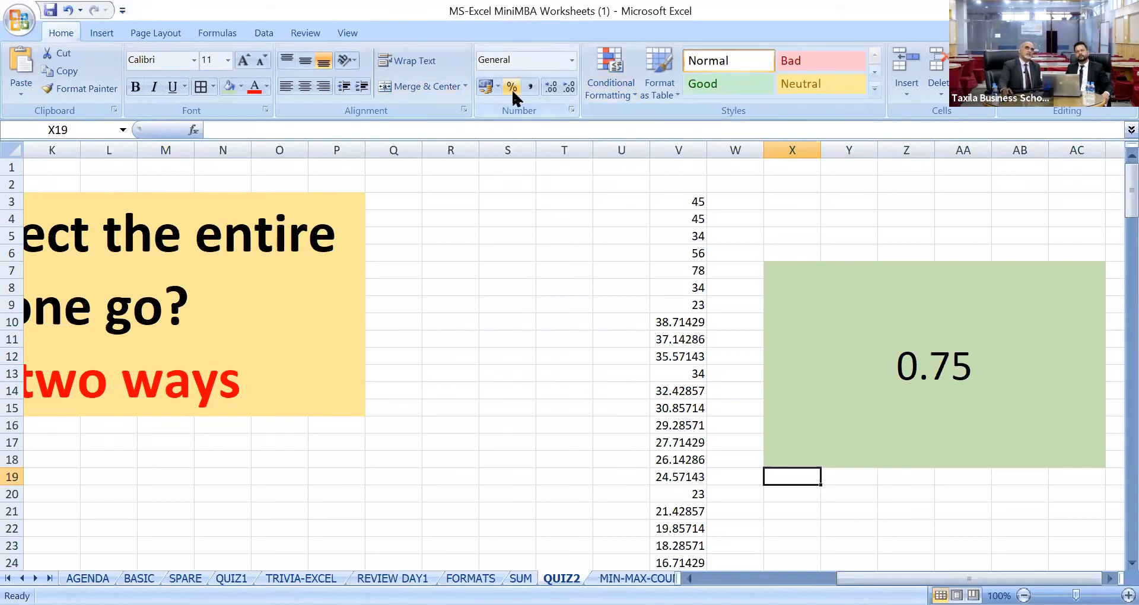
mouse_move(512, 87)
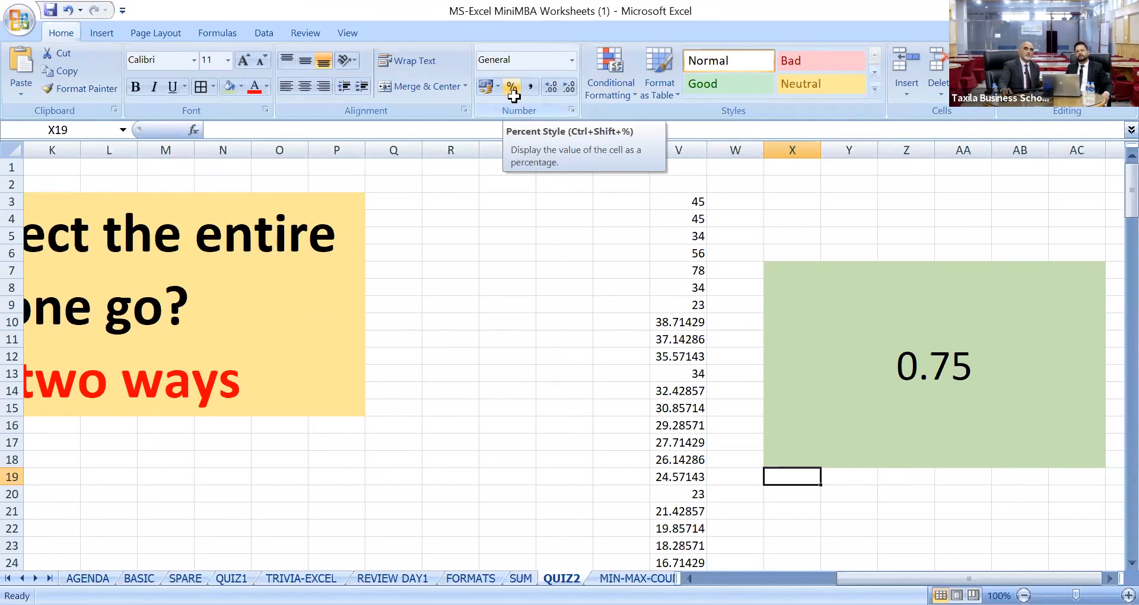
mouse_move(942, 363)
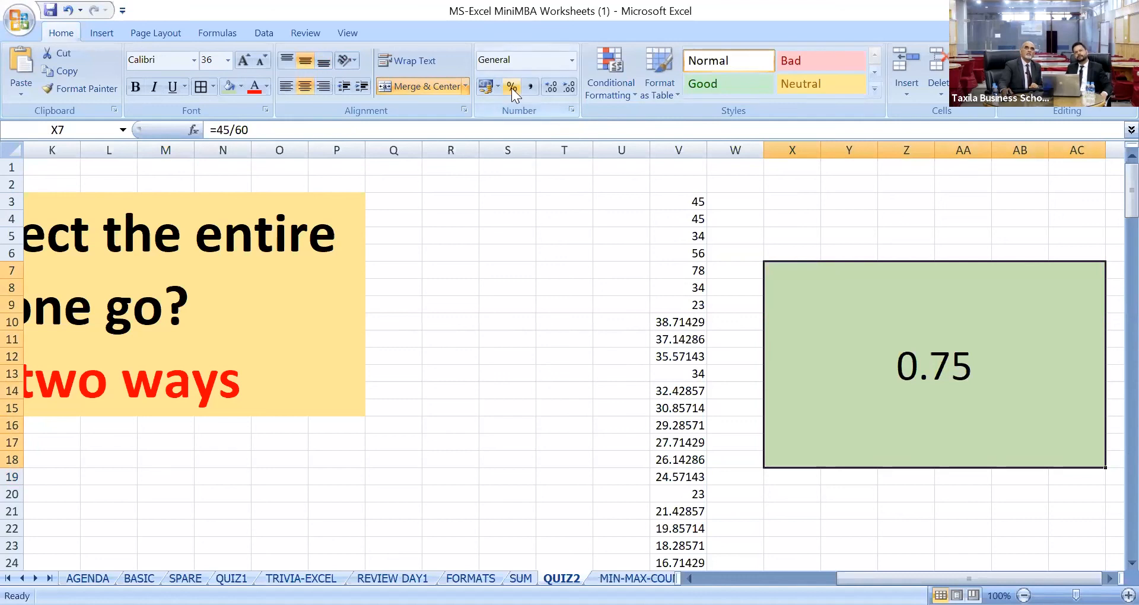
Apply Percent Style to merged cell X7 so it reads 75%
click(511, 87)
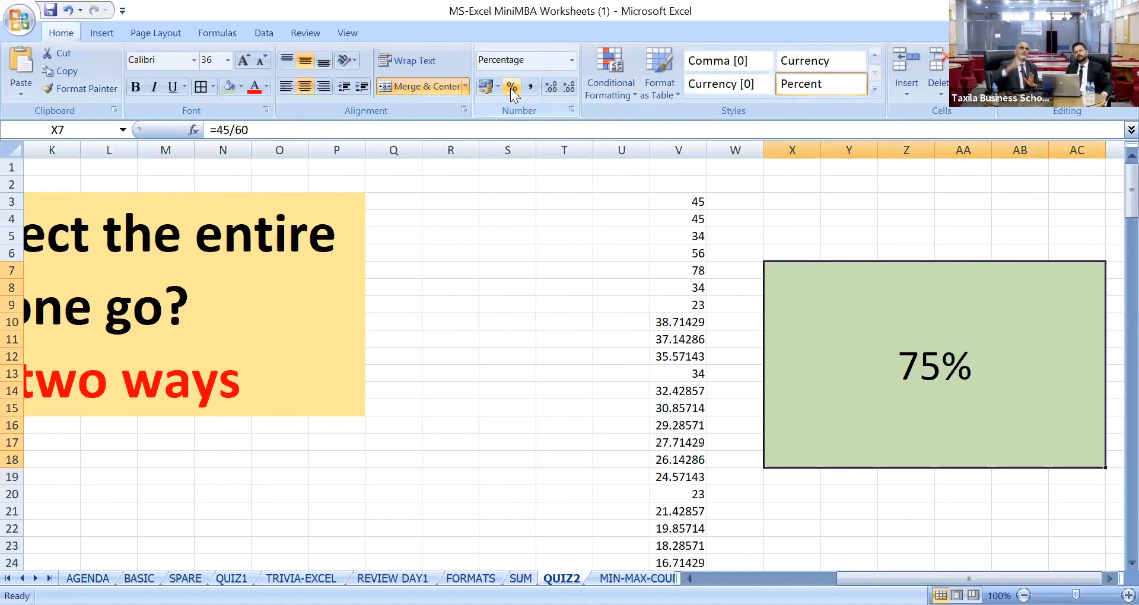